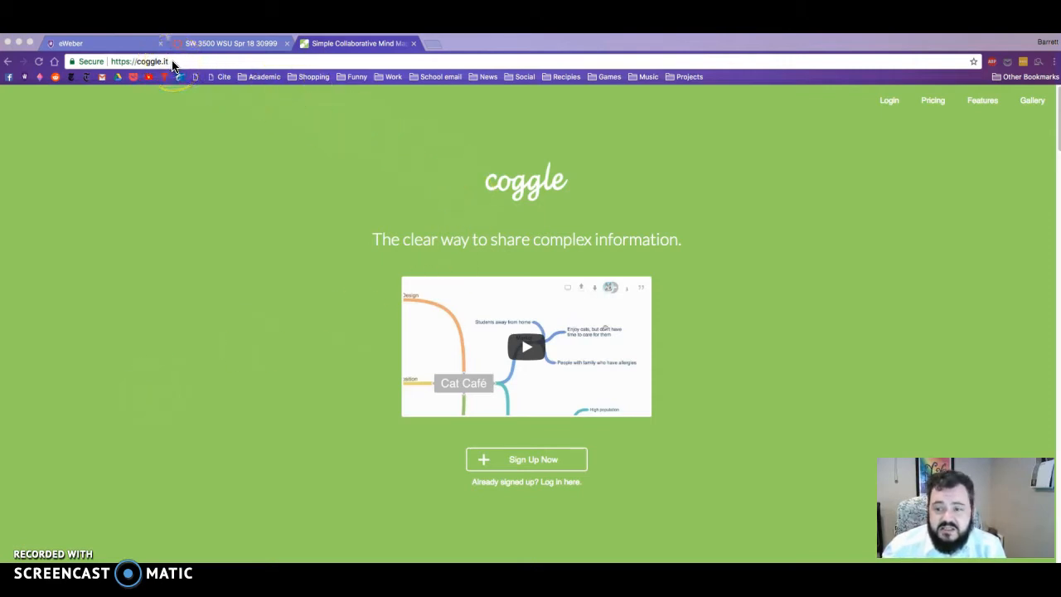
mouse_move(342, 268)
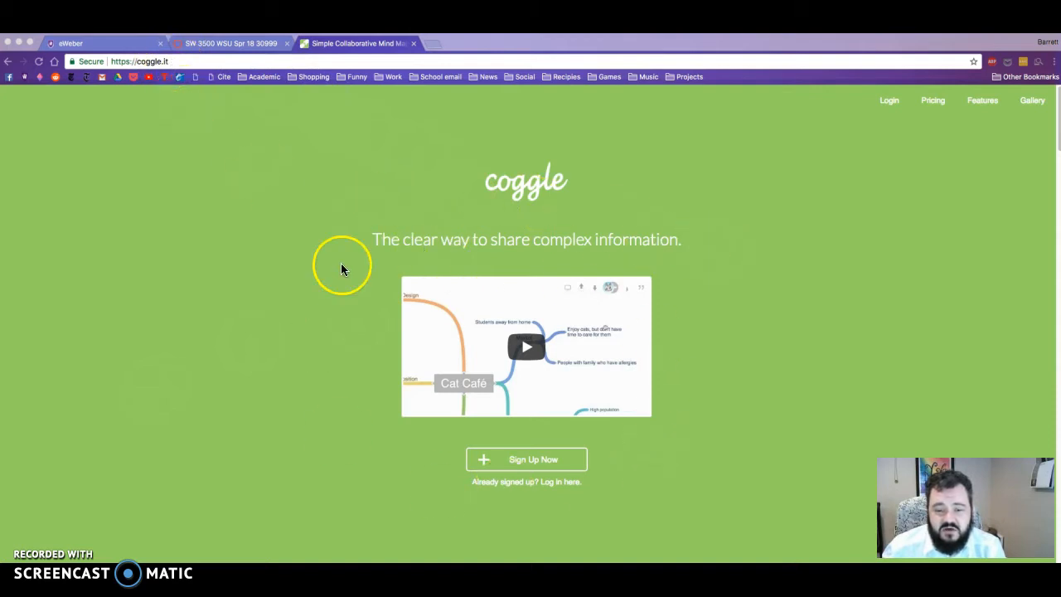
mouse_move(466, 197)
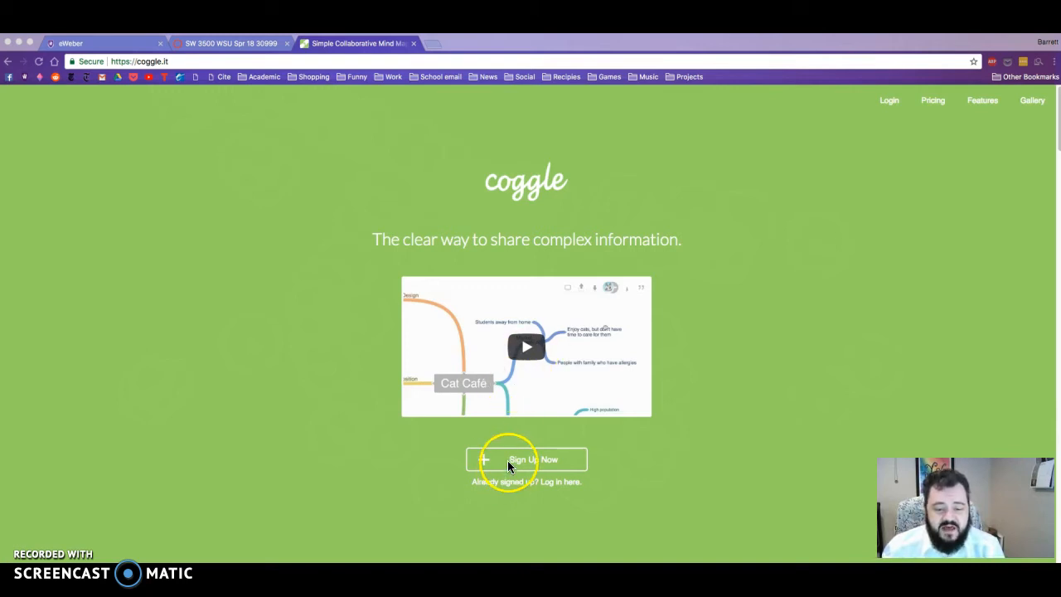
mouse_move(547, 485)
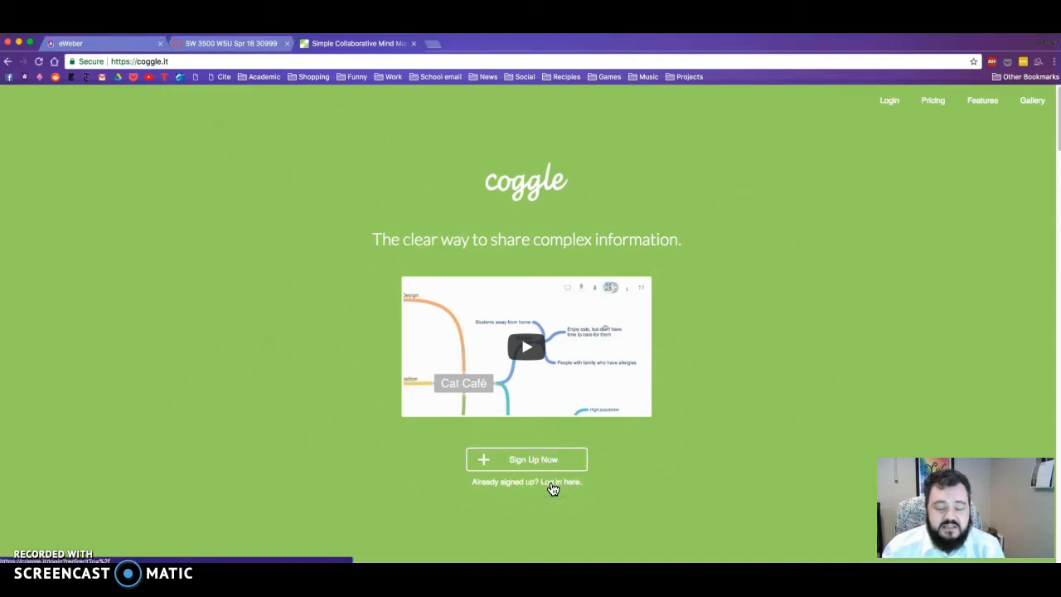
Step: Sign in to Coggle with the school Google account to reach the Created By You list
left_click(559, 481)
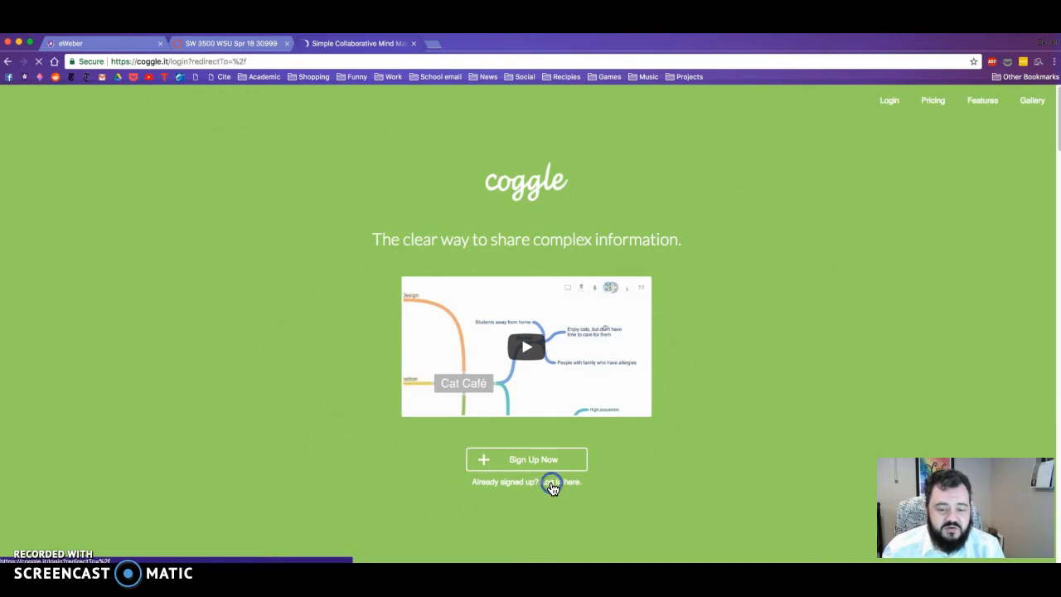
left_click(567, 482)
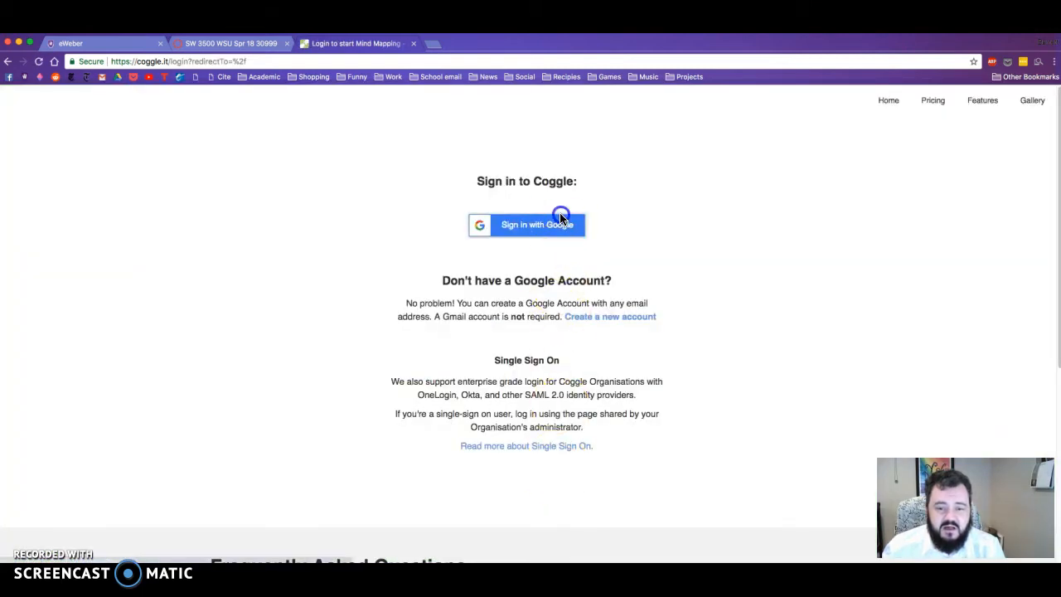
left_click(526, 225)
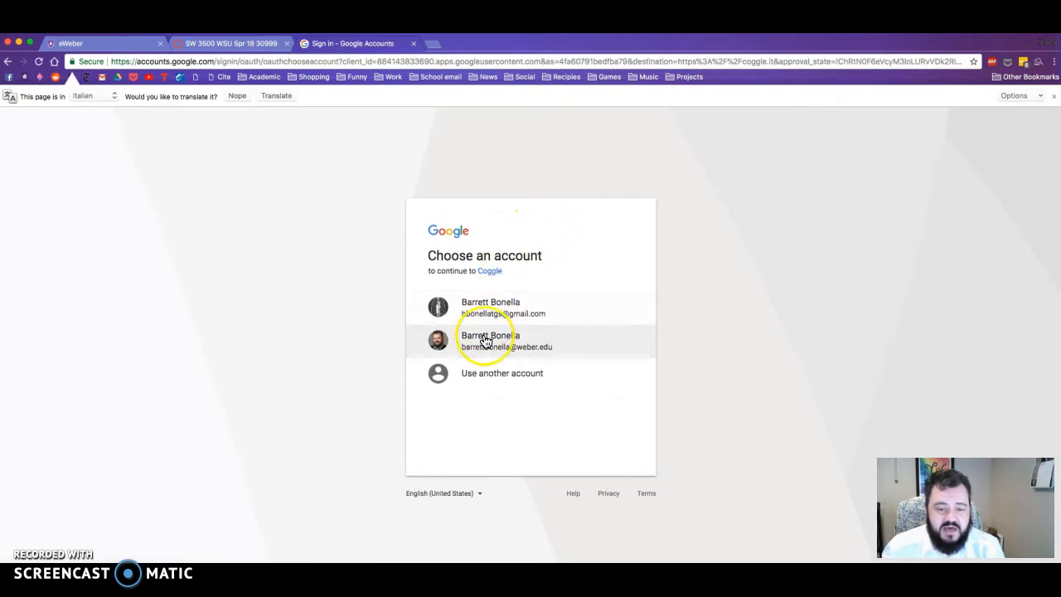
left_click(490, 340)
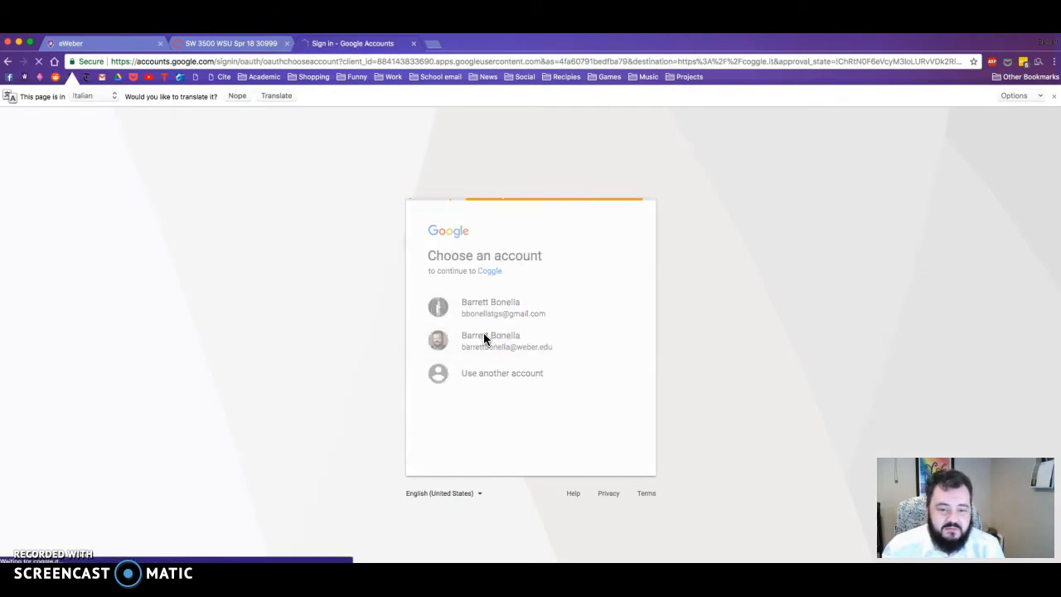
left_click(490, 341)
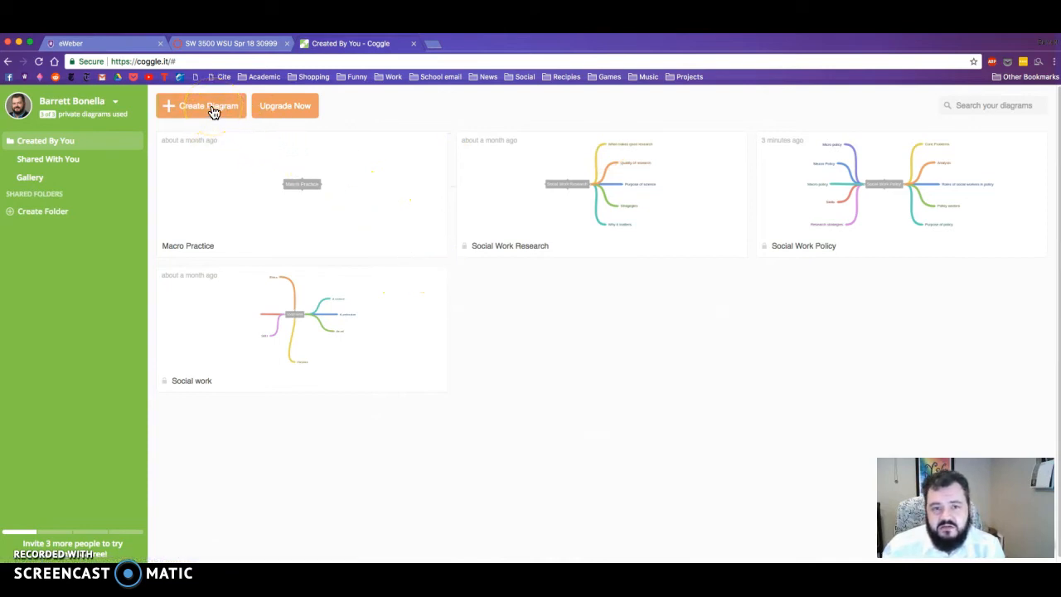
Step: Start a new diagram titled 'Social policy' with a first branch 'Social workers do it?'
left_click(208, 105)
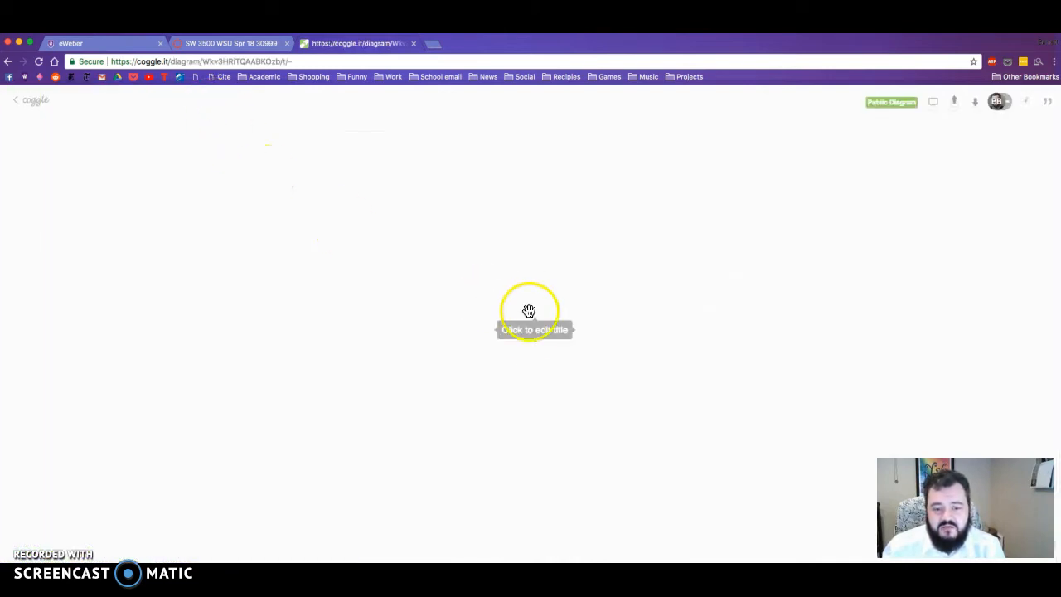
left_click(535, 323)
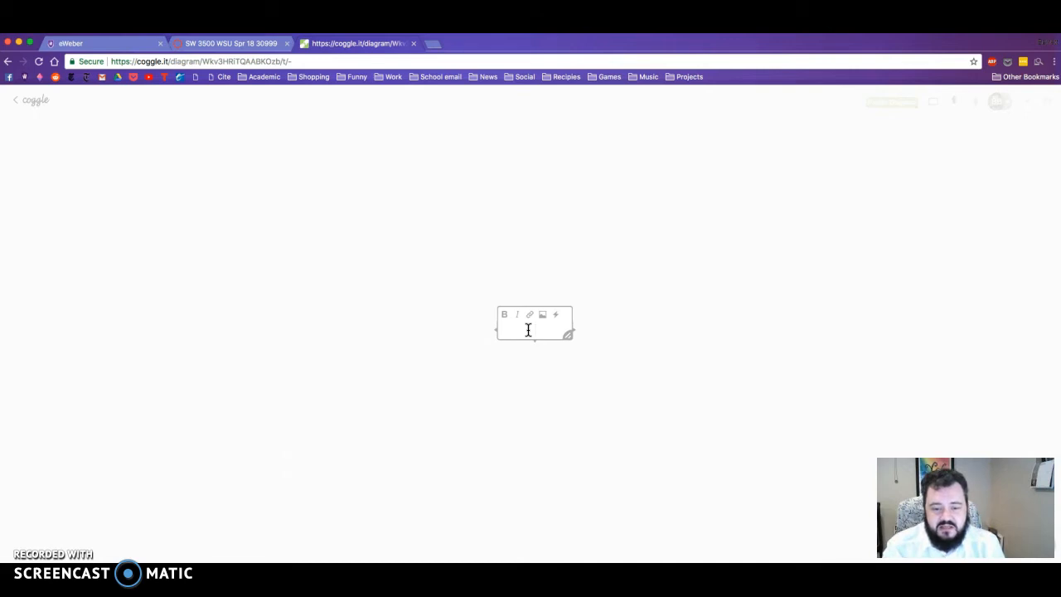
type("Social policy")
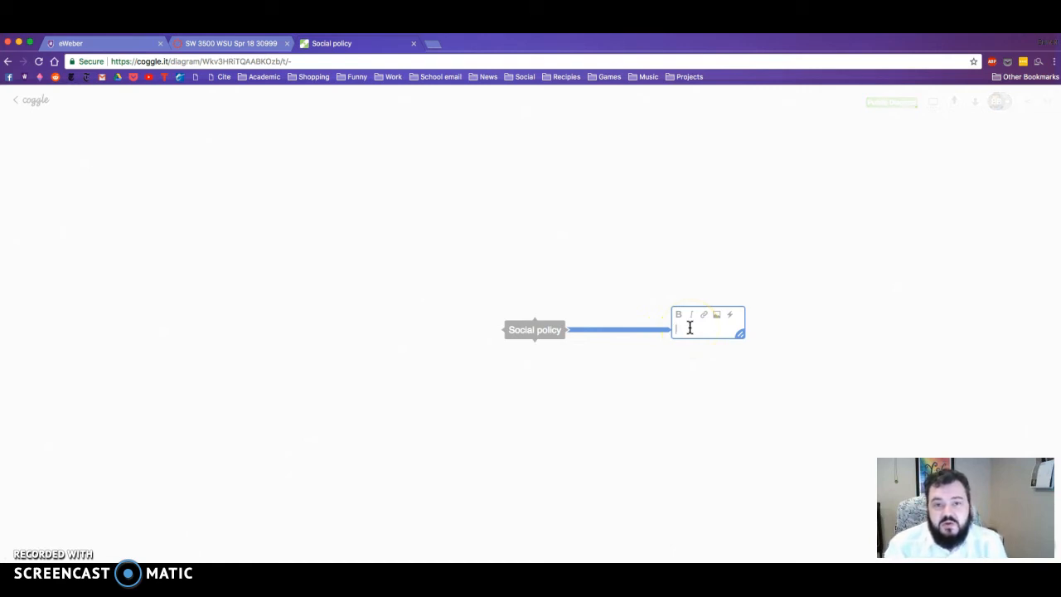
type("Social workers do it?")
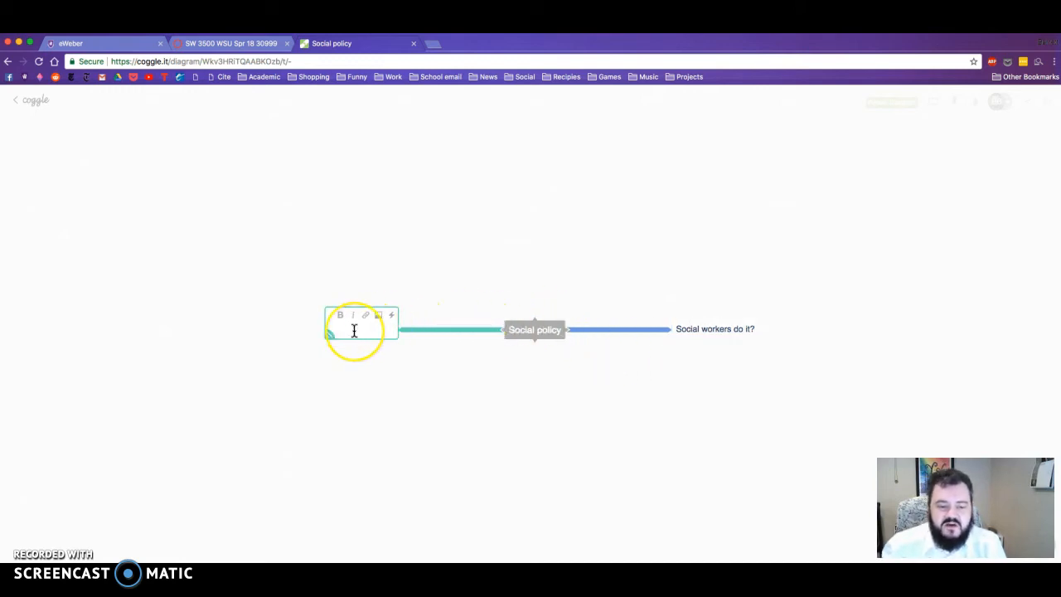
Step: Label the left branch 'Politics' with three sub-branches and add more empty branches to Social policy
left_click(354, 331)
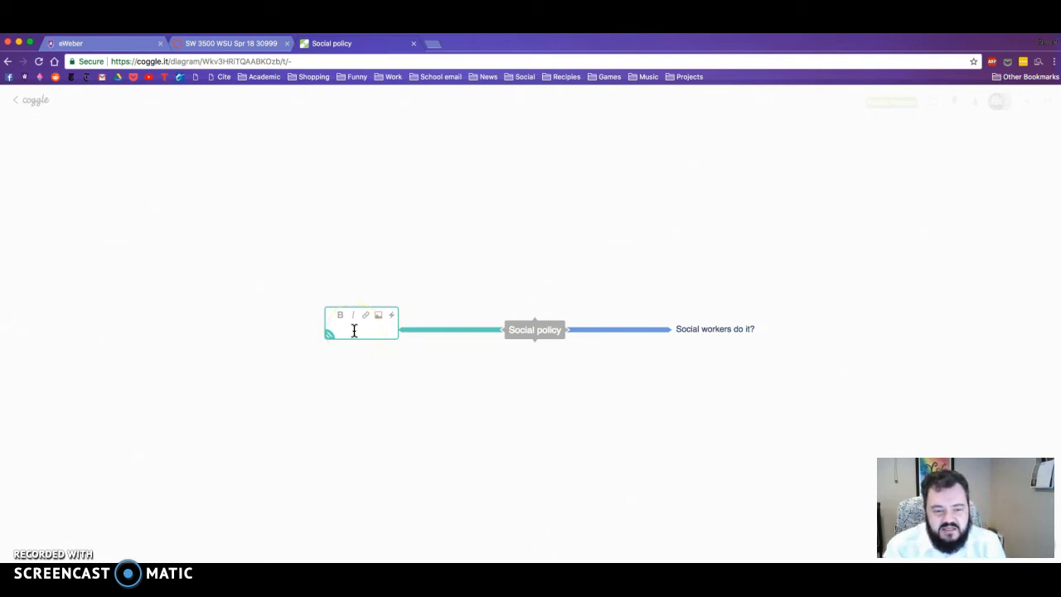
type("Pd")
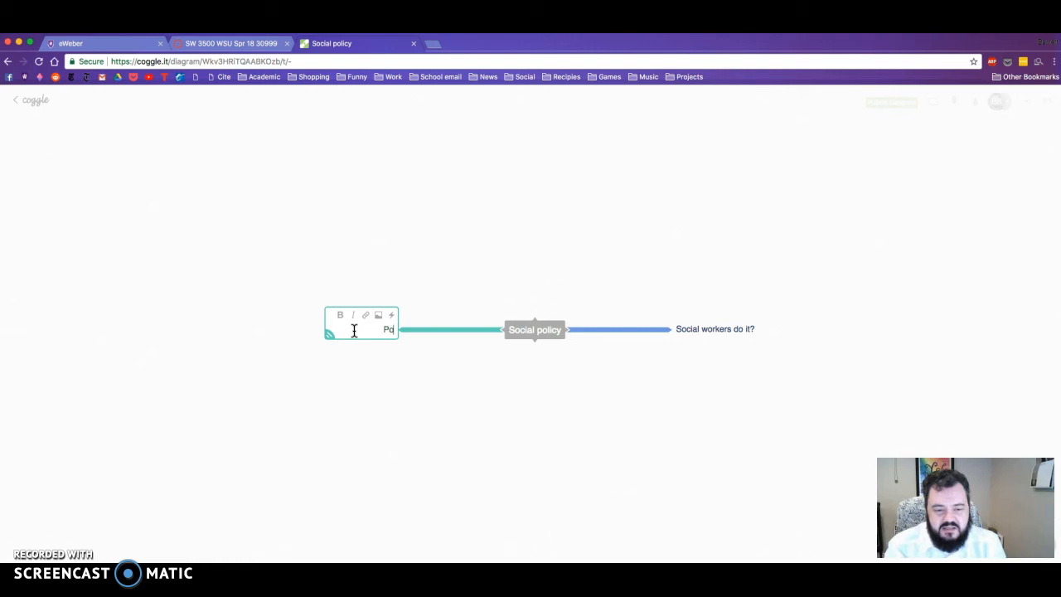
type("Politic")
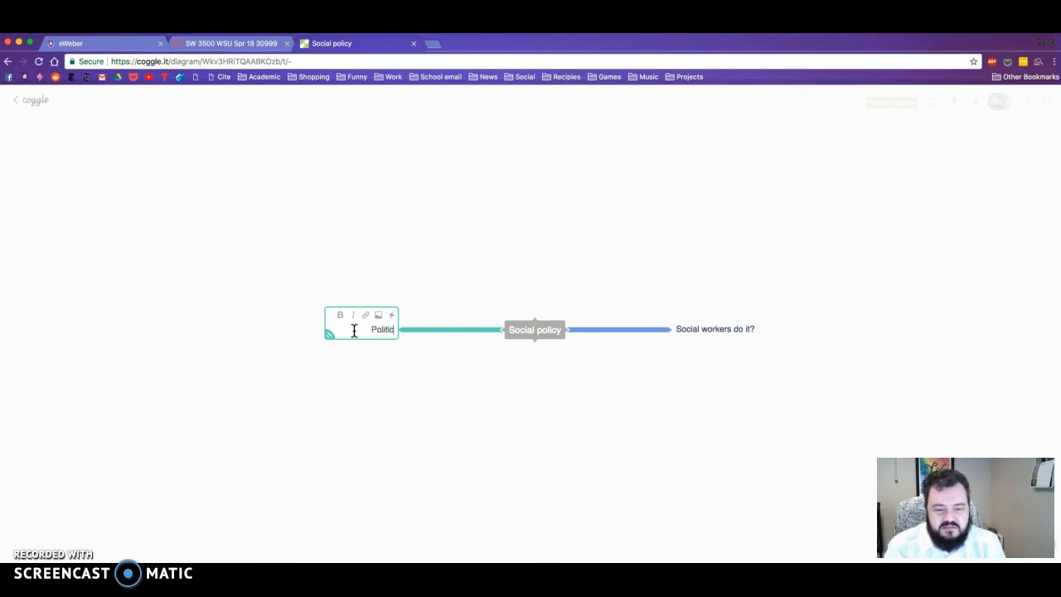
type("s")
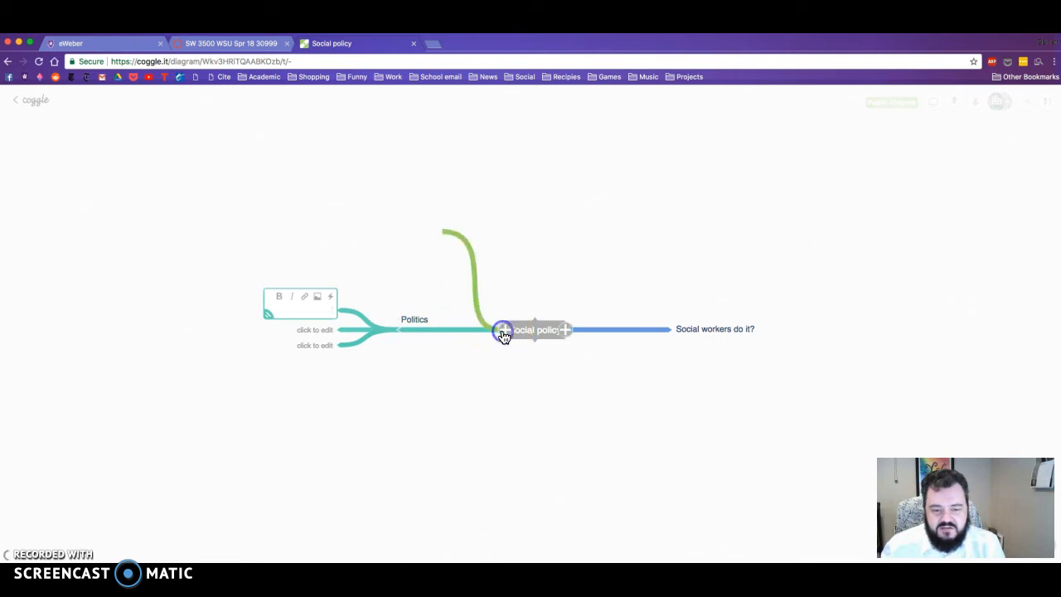
left_click(564, 330)
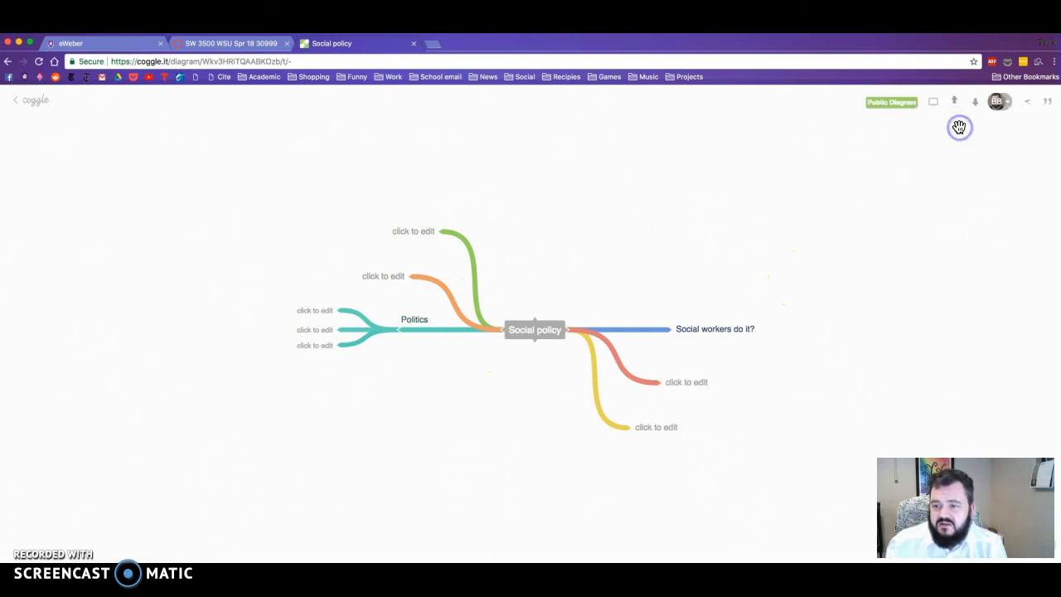
mouse_move(976, 115)
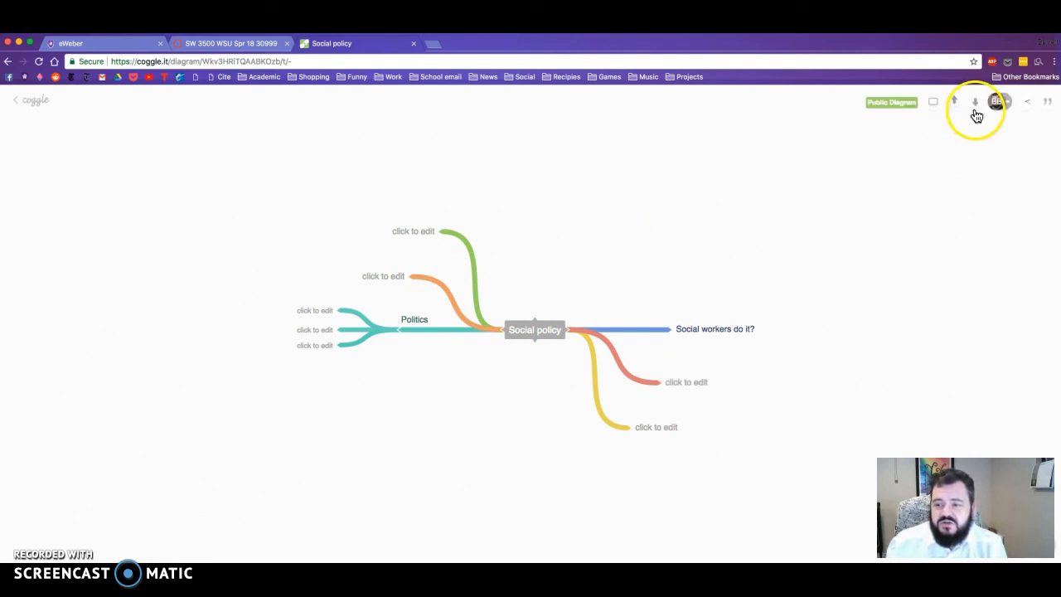
mouse_move(976, 102)
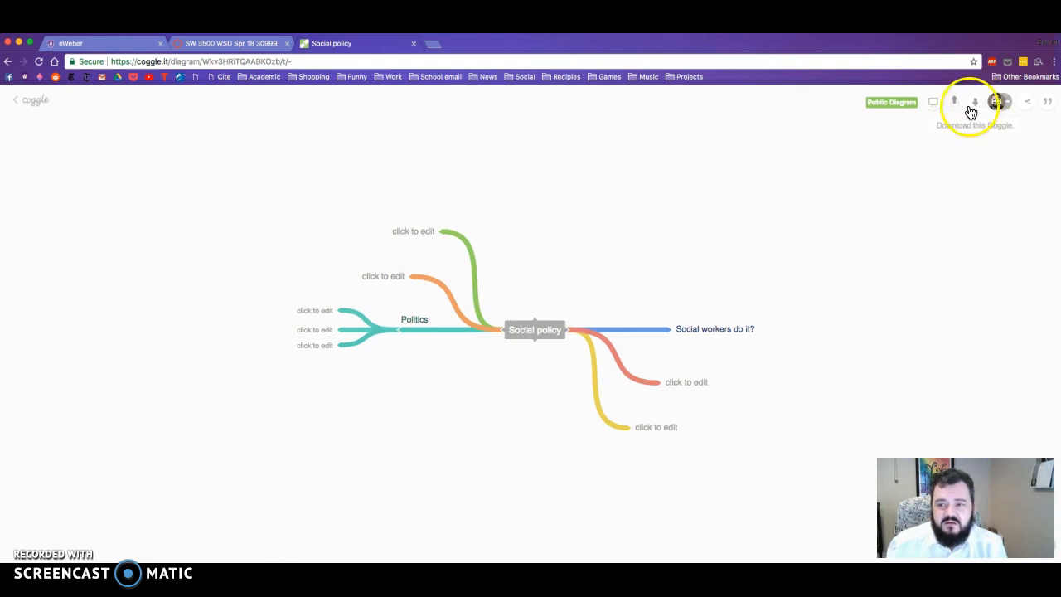
Step: Download the map as a PNG image into the Downloads folder
left_click(977, 102)
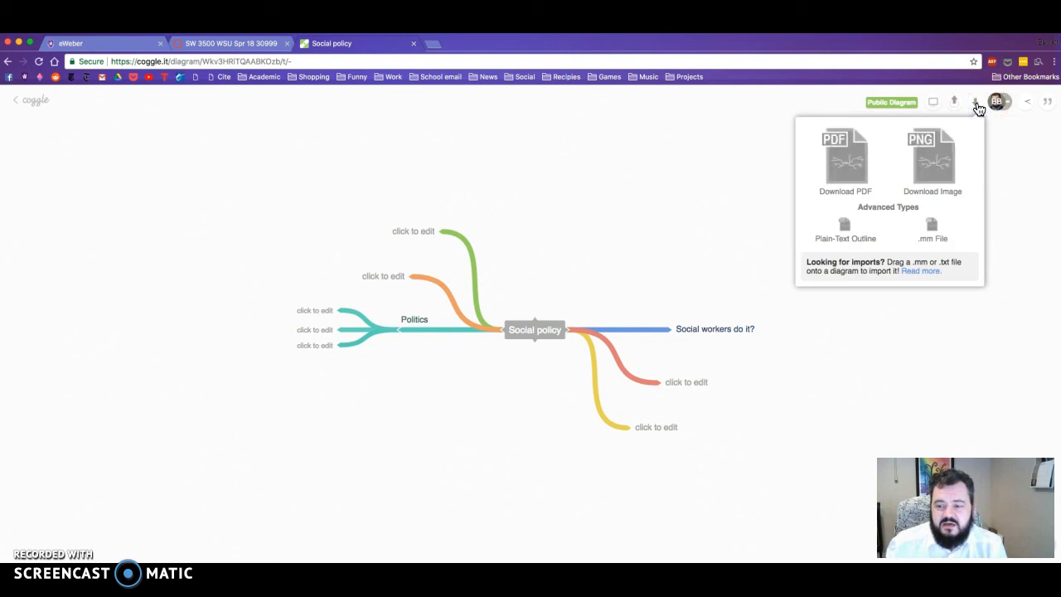
left_click(932, 158)
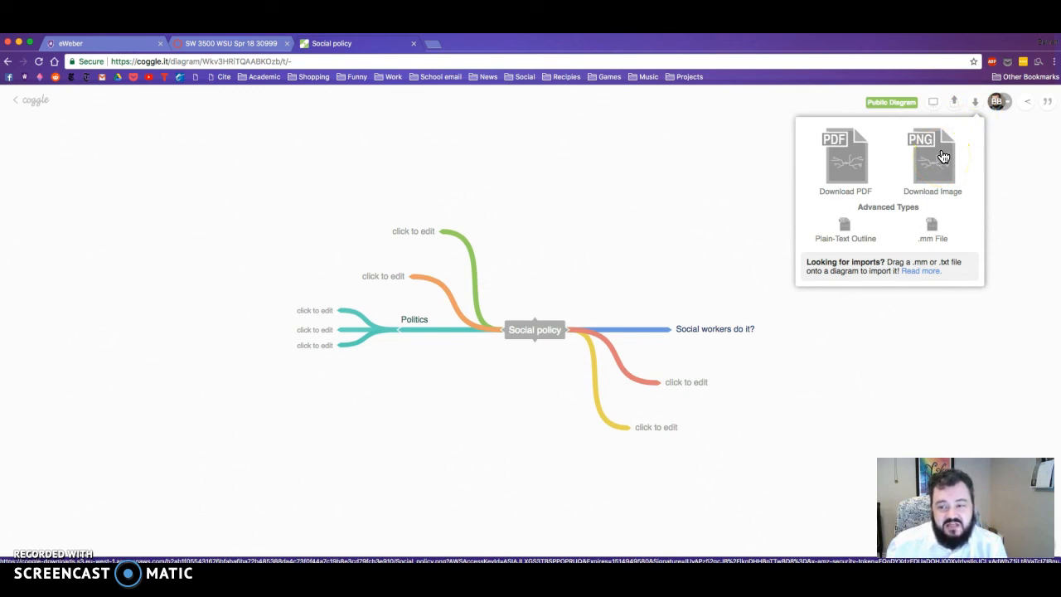
left_click(932, 158)
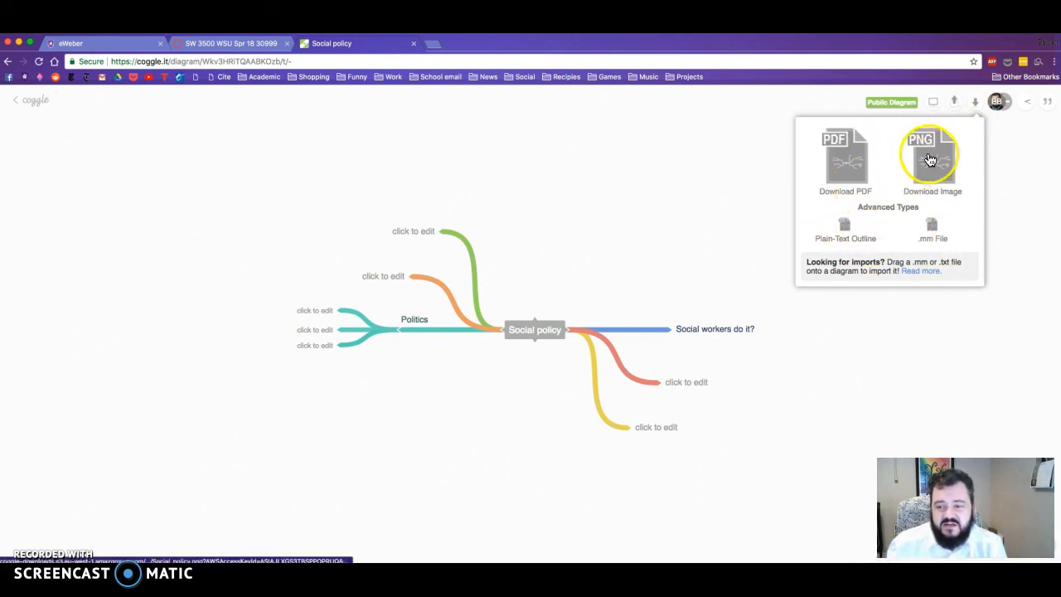
left_click(931, 157)
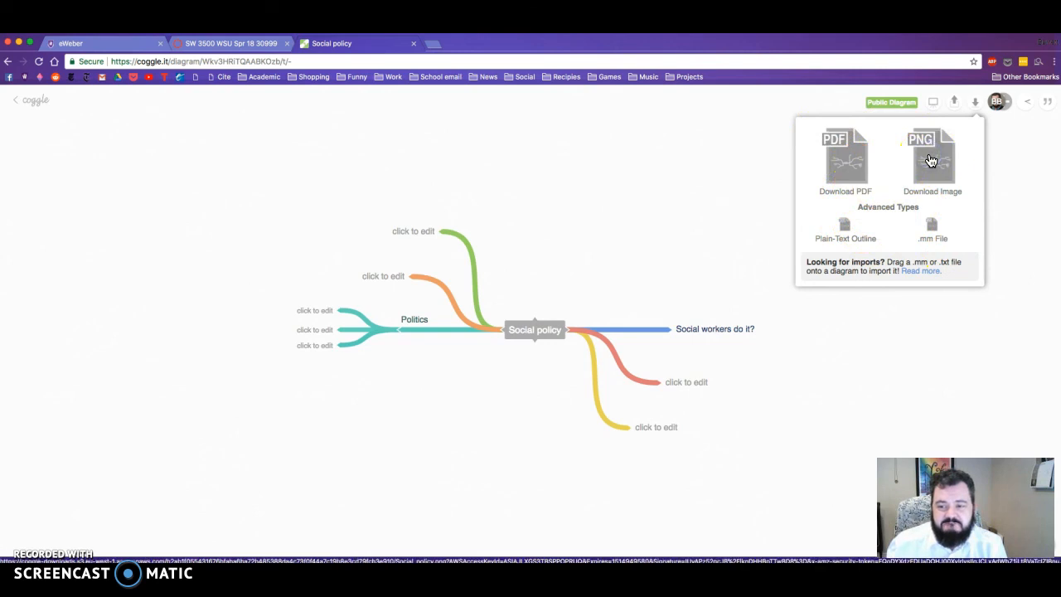
left_click(932, 158)
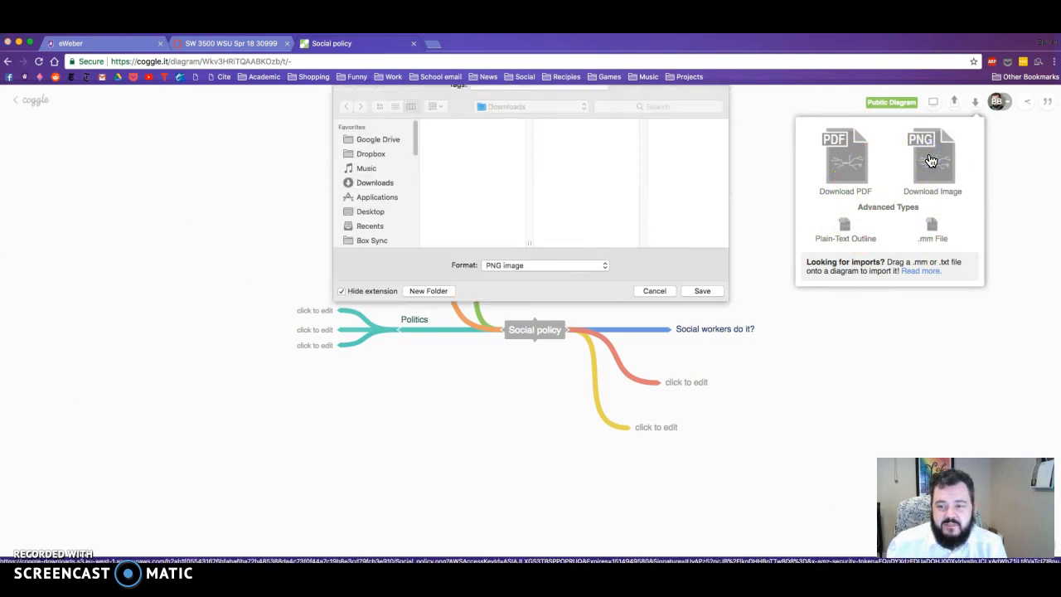
left_click(932, 162)
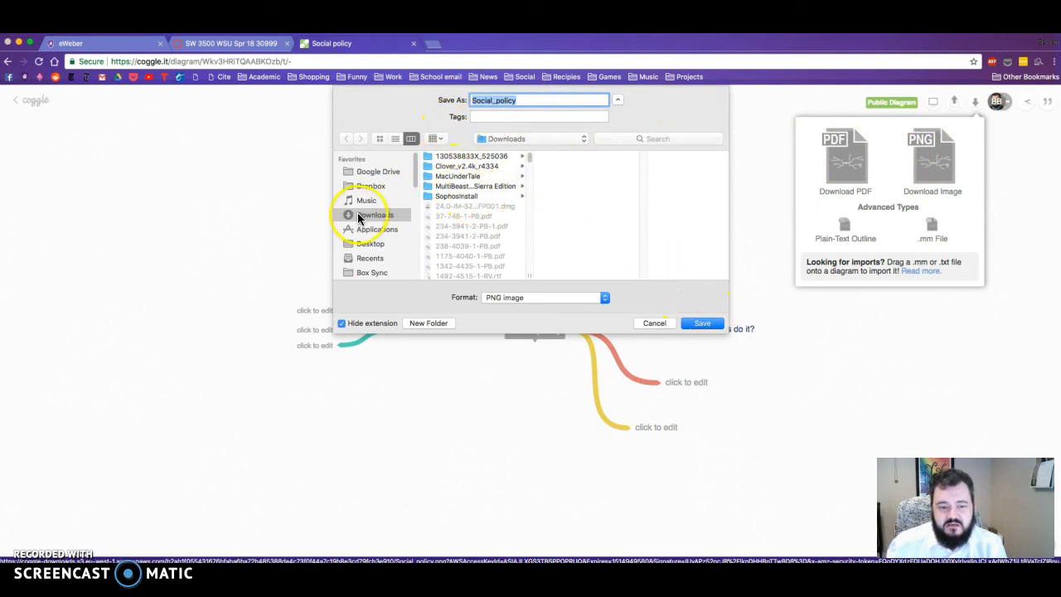
left_click(702, 323)
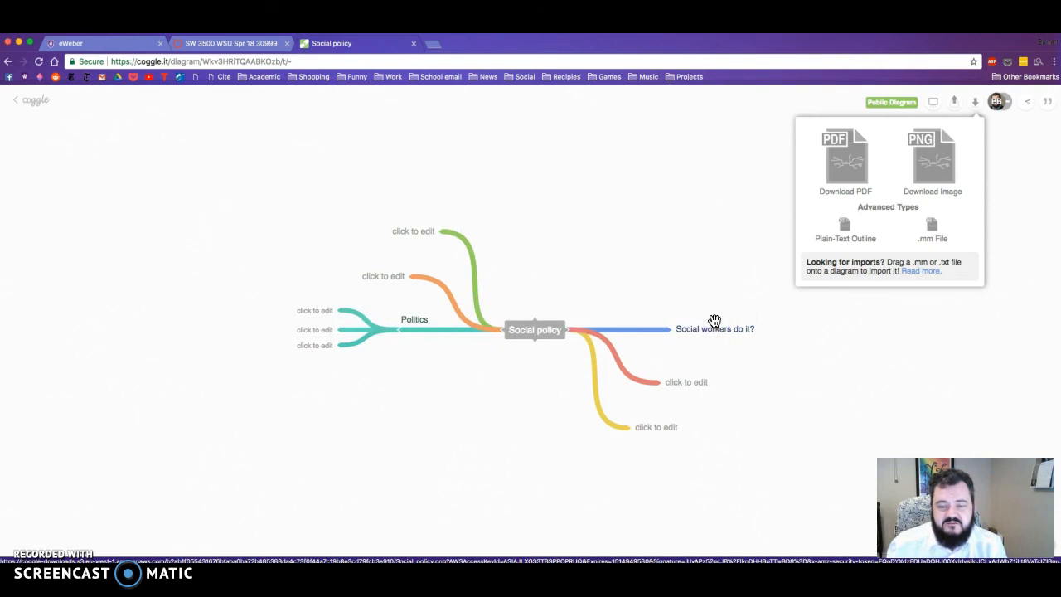